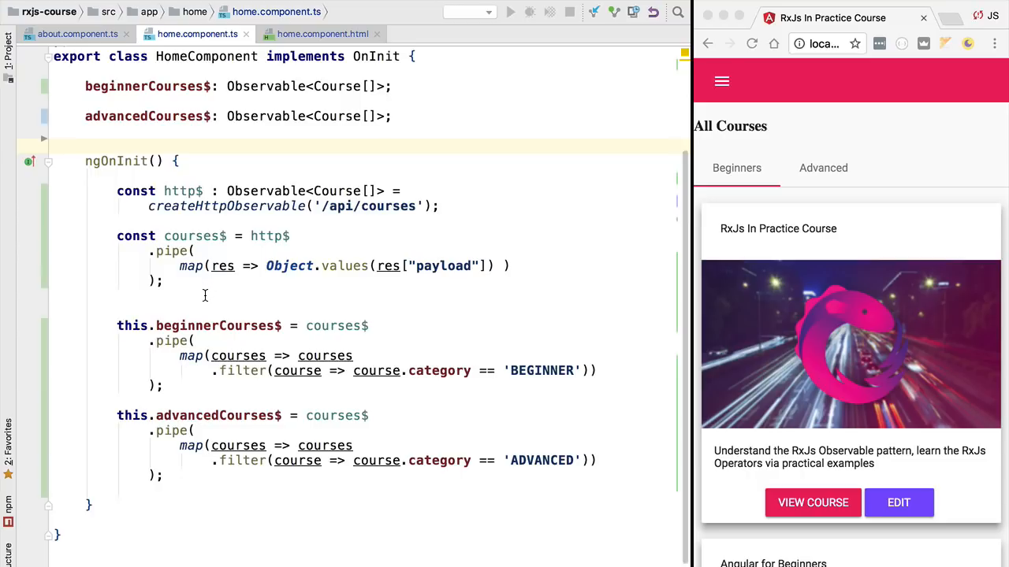
pyautogui.moveTo(653, 246)
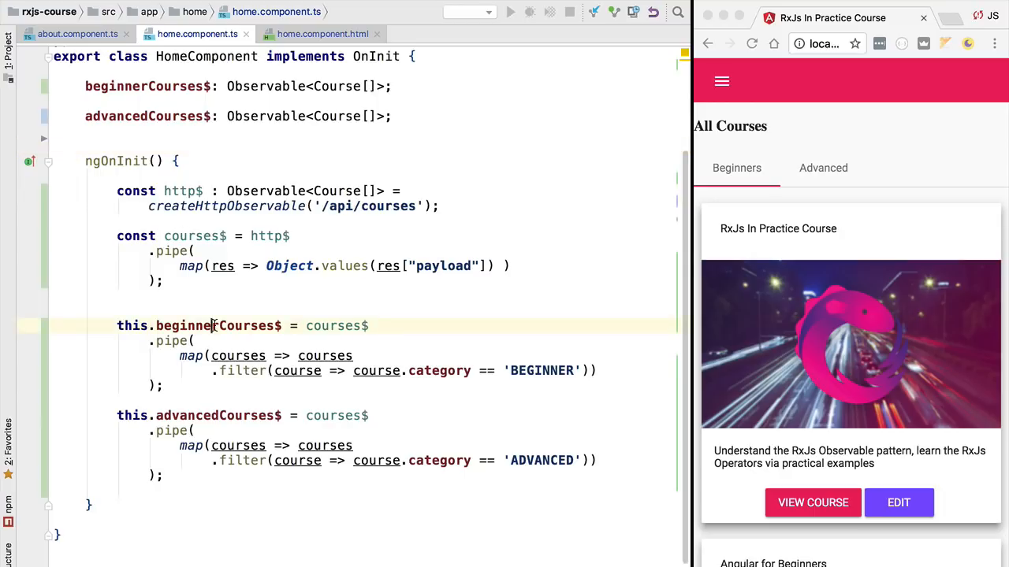
# Review the beginnerCourses$ stream in home.component.ts and its binding in the template.
pyautogui.doubleClick(218, 324)
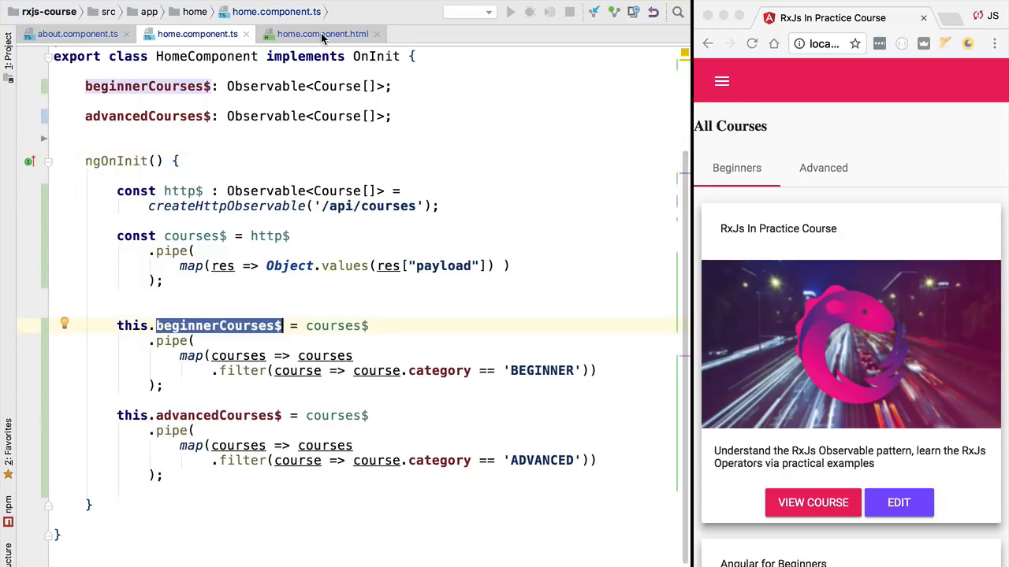
pyautogui.click(322, 34)
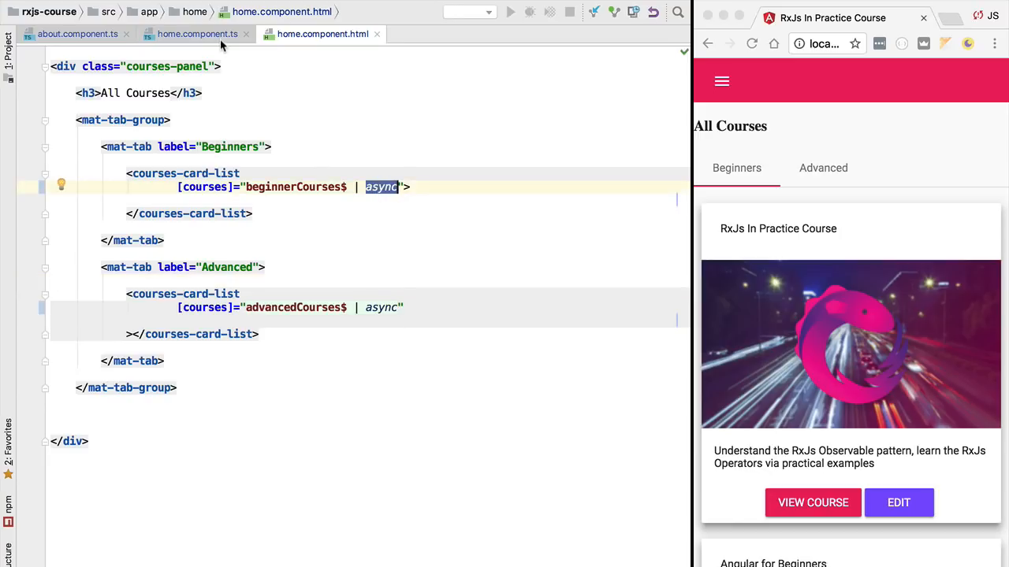
pyautogui.click(197, 34)
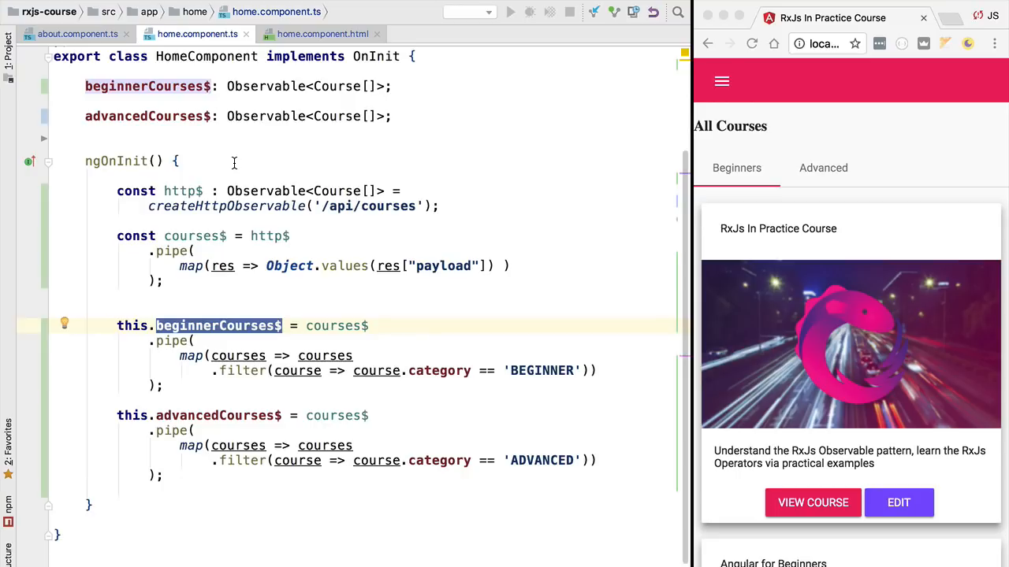
pyautogui.moveTo(485, 480)
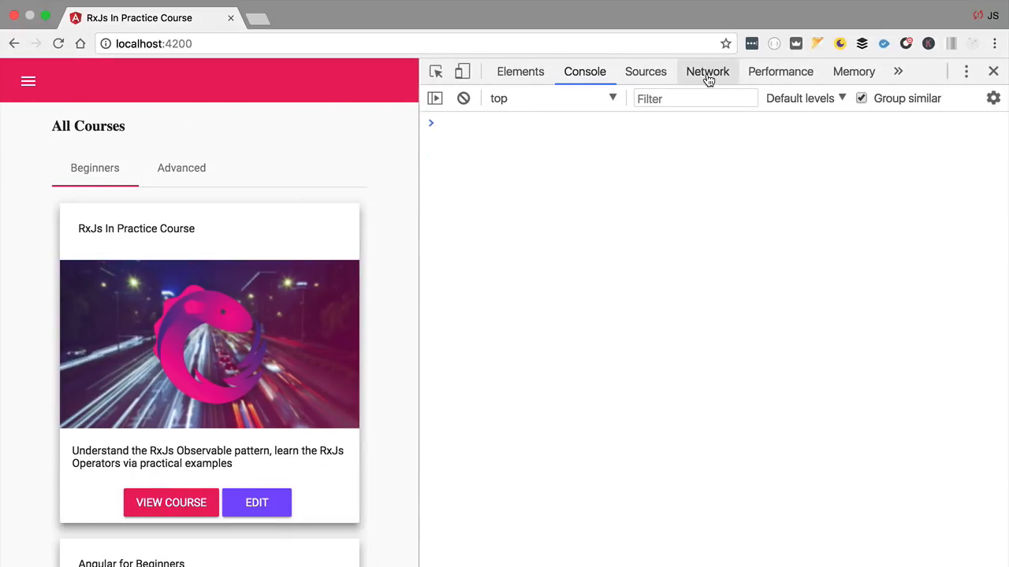
# In Chrome DevTools Network, inspect the two GET /api/courses requests and their responses.
pyautogui.click(706, 72)
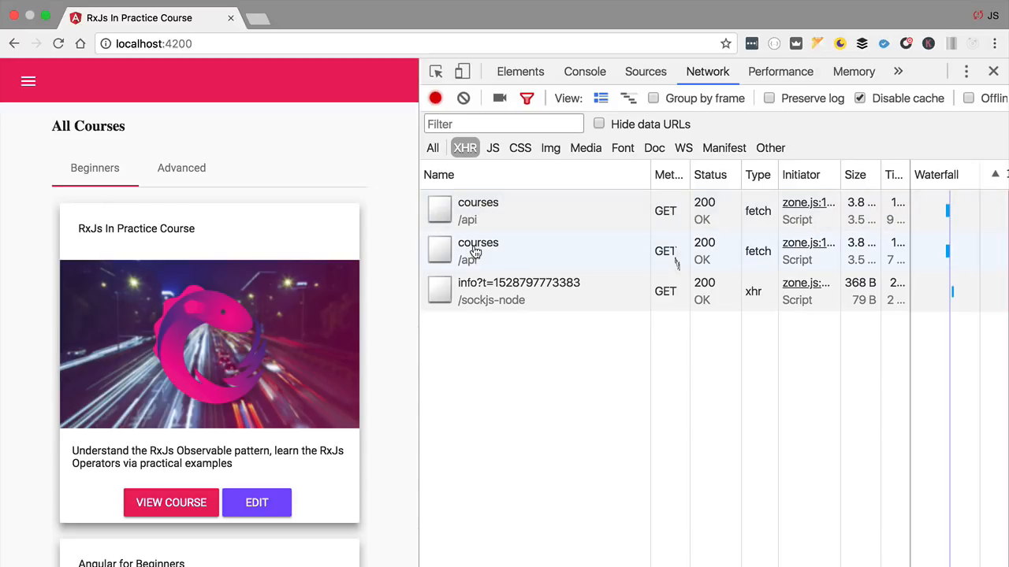
pyautogui.click(479, 211)
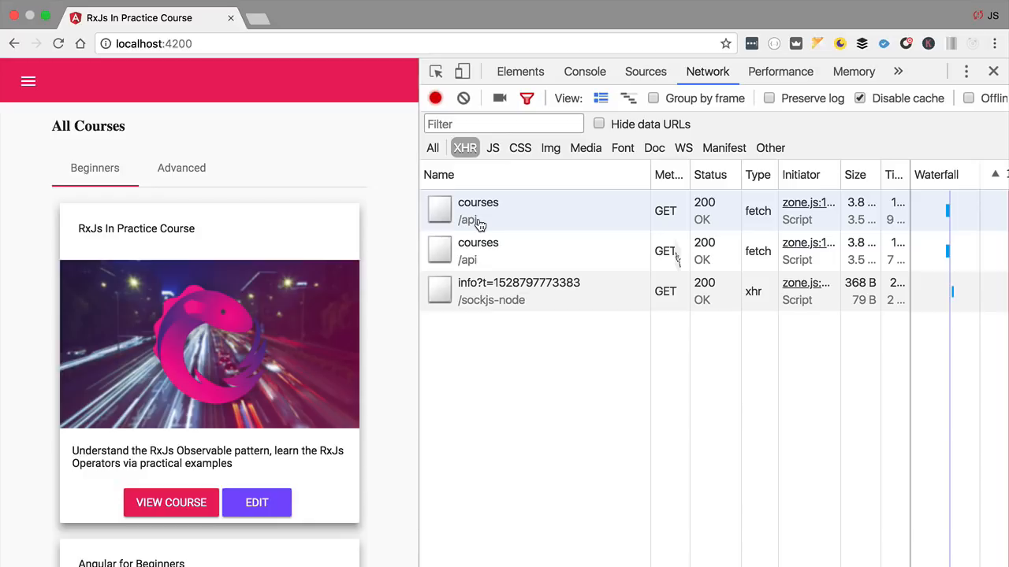
pyautogui.click(477, 211)
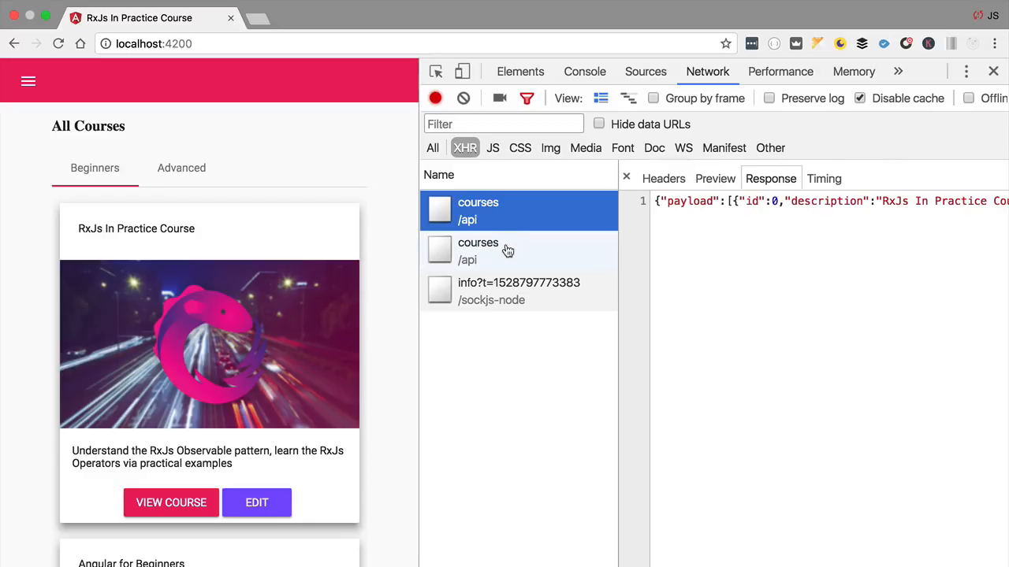
pyautogui.click(477, 250)
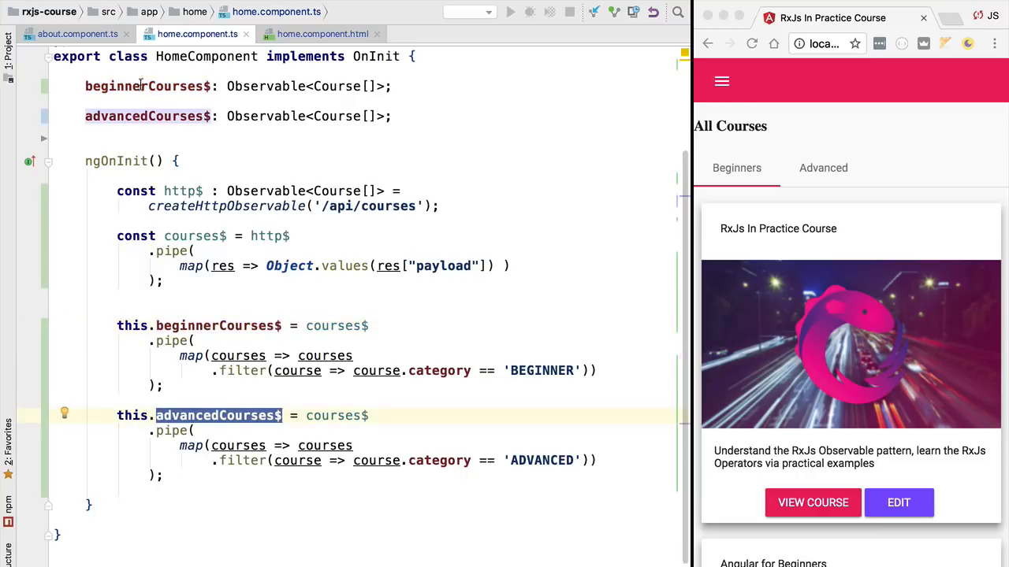
# Review the template and the advancedCourses$ stream in home.component.ts.
pyautogui.click(321, 35)
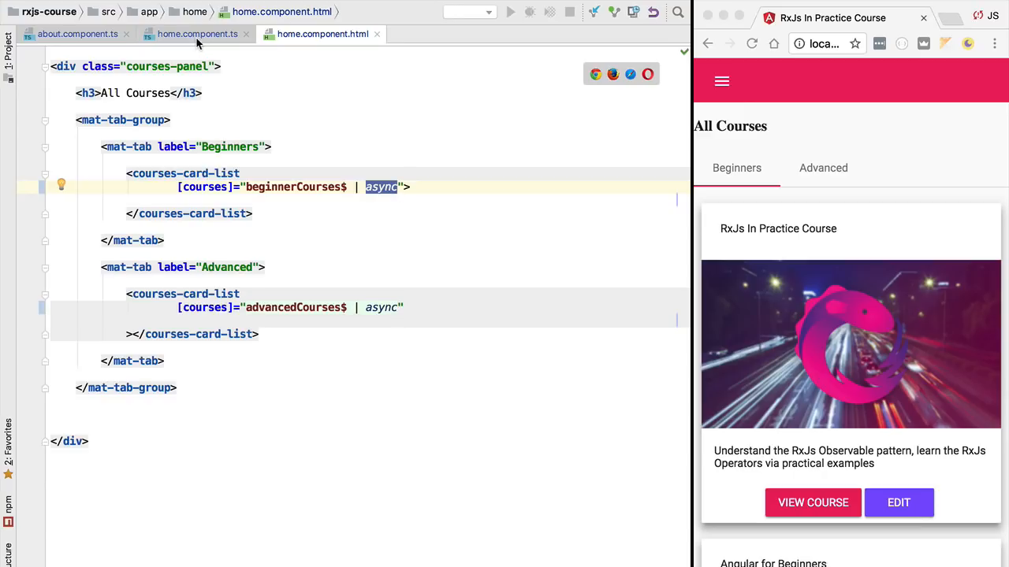
pyautogui.click(197, 35)
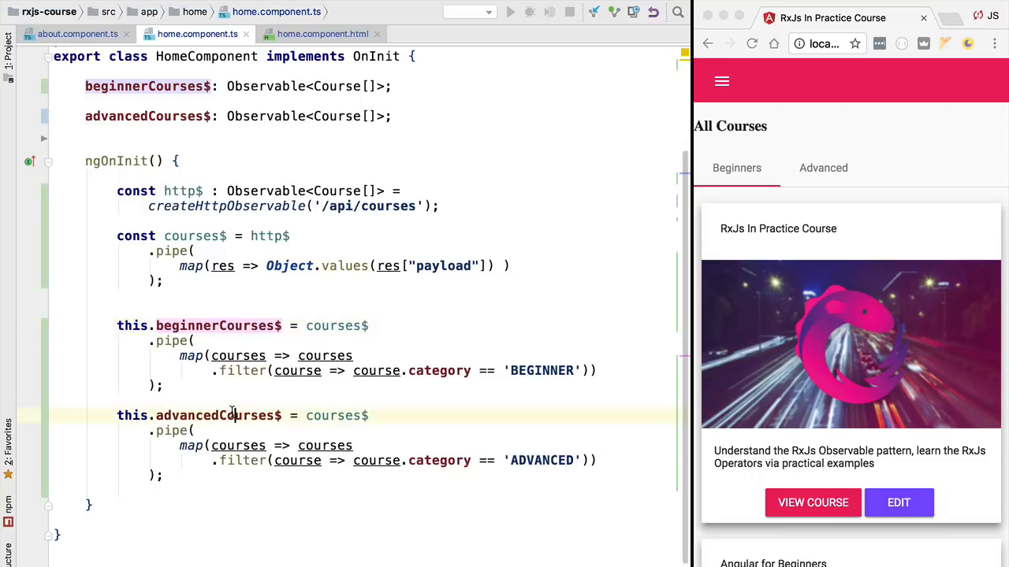
pyautogui.doubleClick(219, 416)
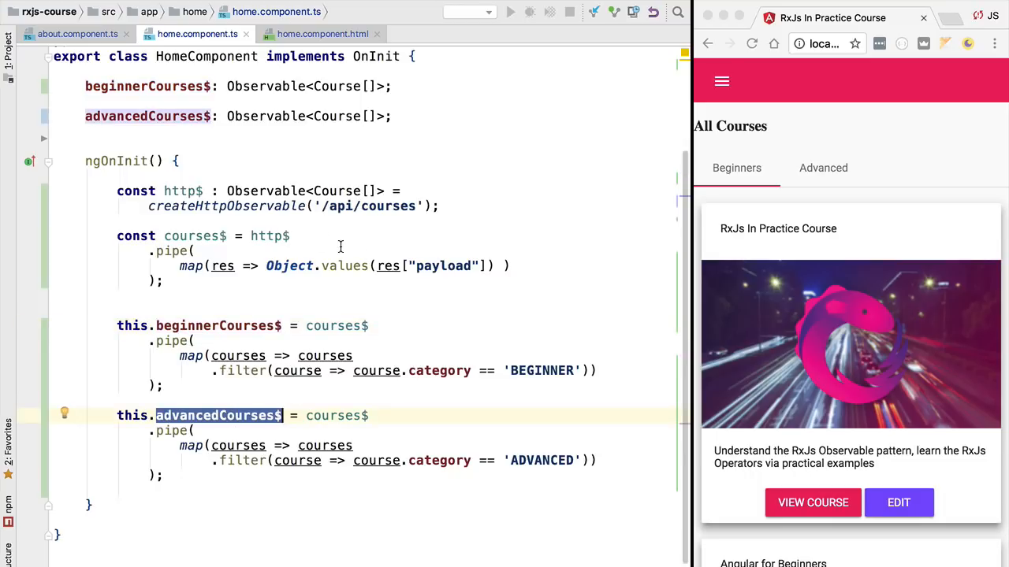
pyautogui.moveTo(264, 236)
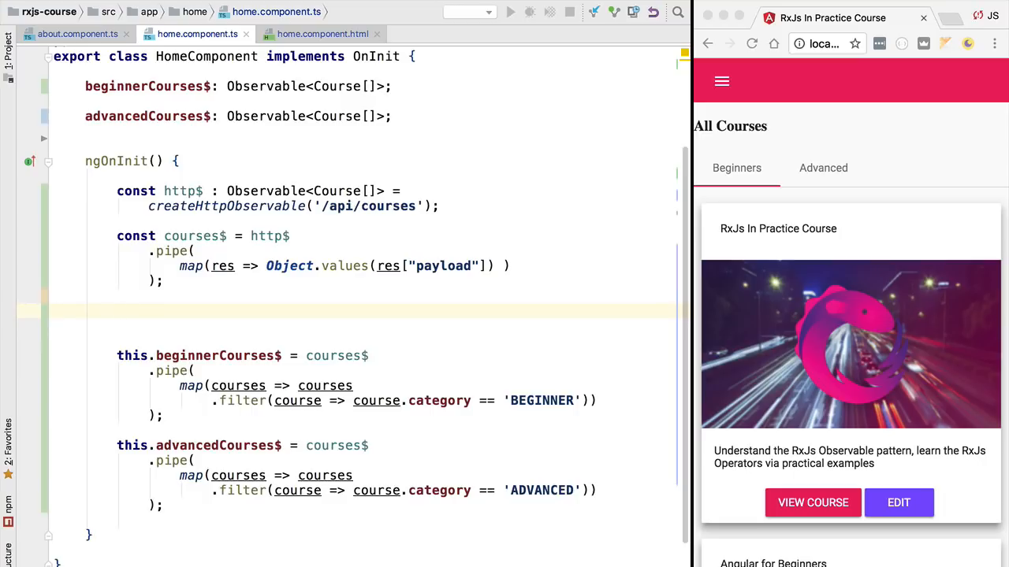
# Add a temporary courses$.subscribe(); call after the courses$ pipe.
pyautogui.write('courses$.subscribe(')
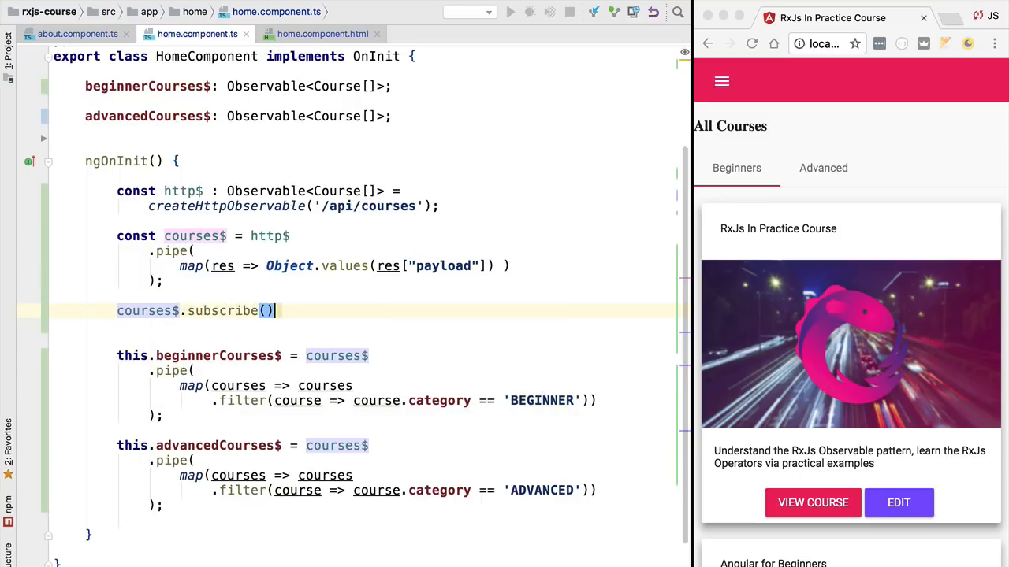
pyautogui.write(';')
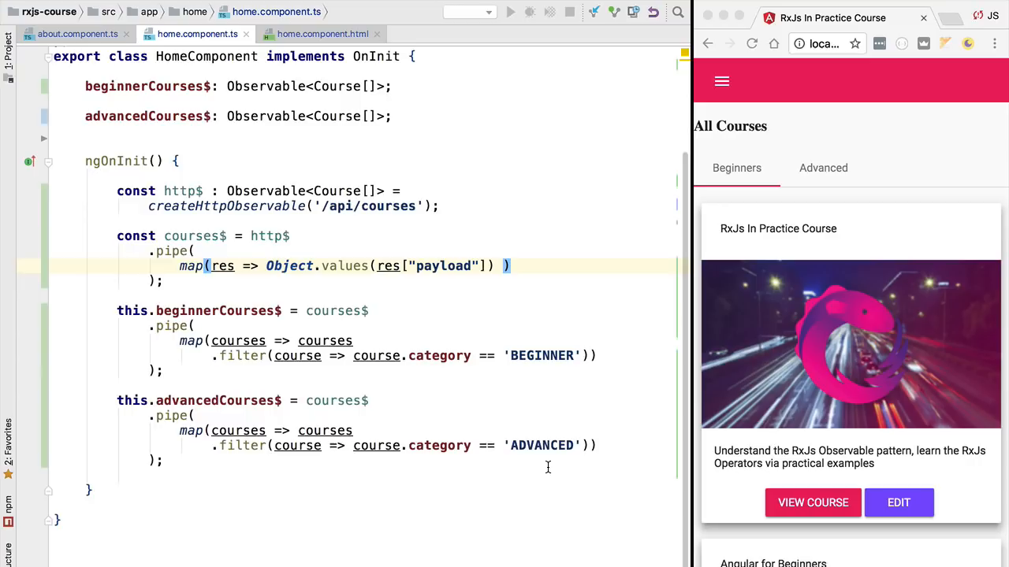
pyautogui.moveTo(186, 240)
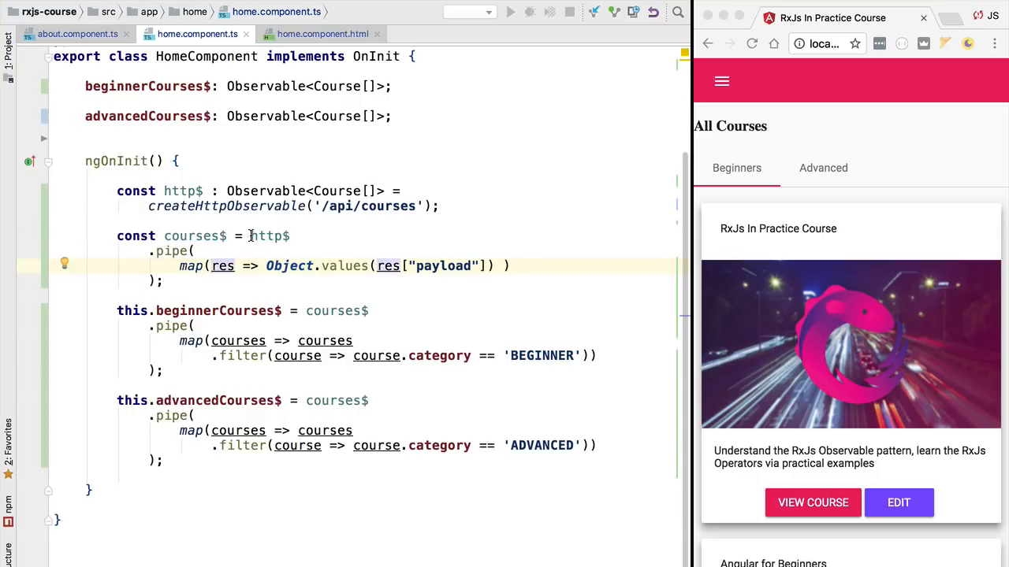
pyautogui.moveTo(249, 236); pyautogui.dragTo(164, 280)
pyautogui.write(',')
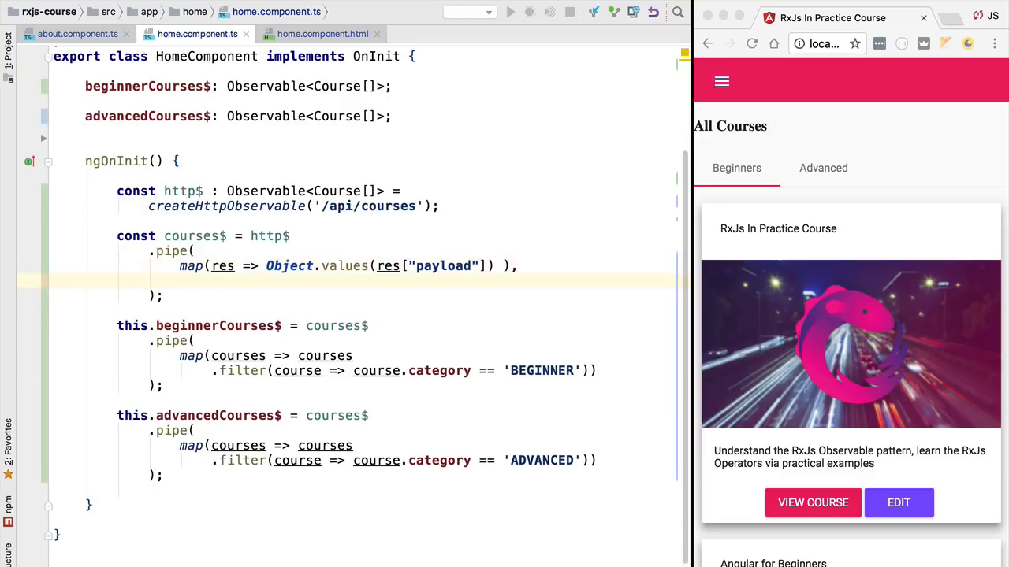
pyautogui.write('share')
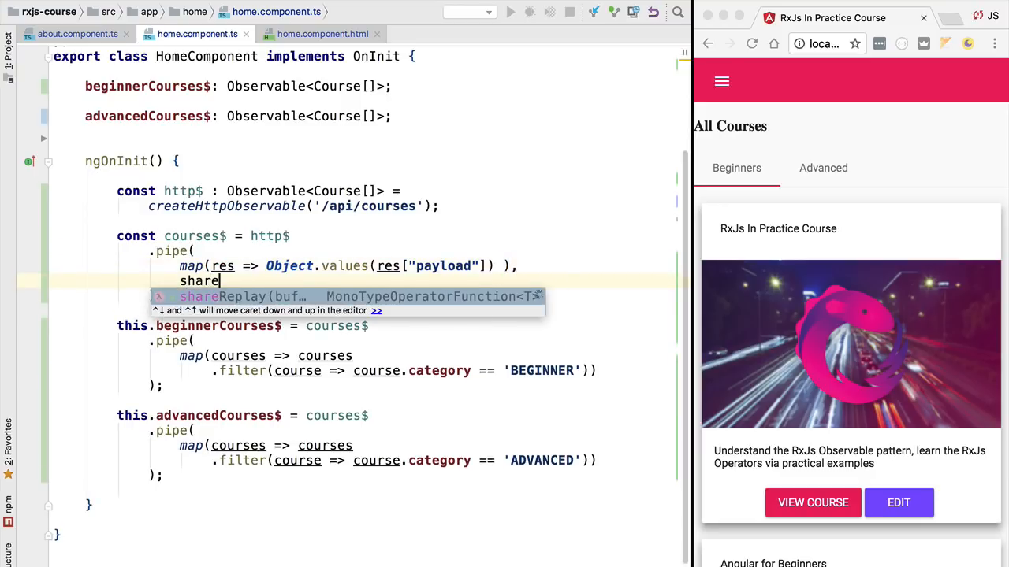
pyautogui.press('Tab')
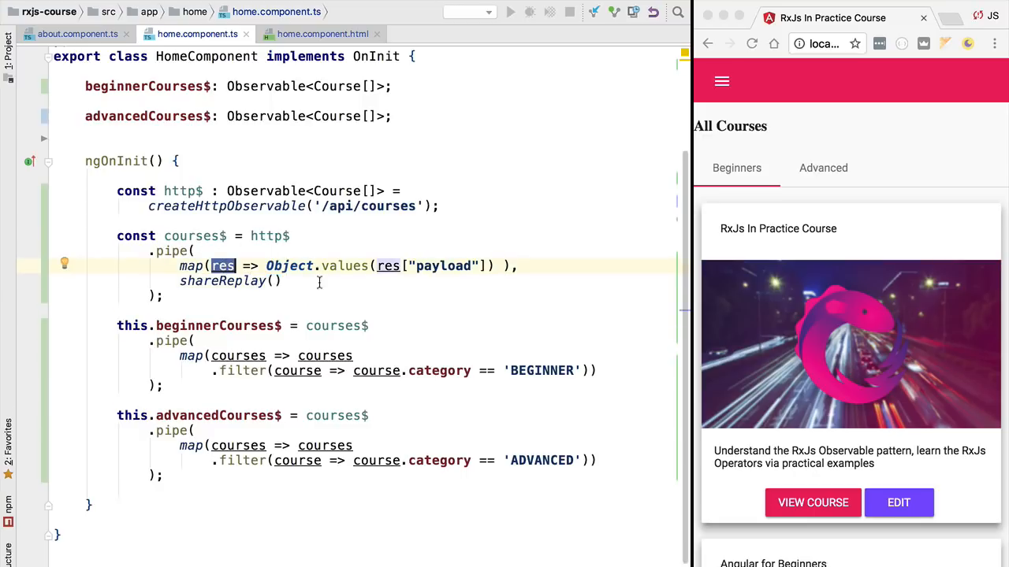
pyautogui.moveTo(197, 325)
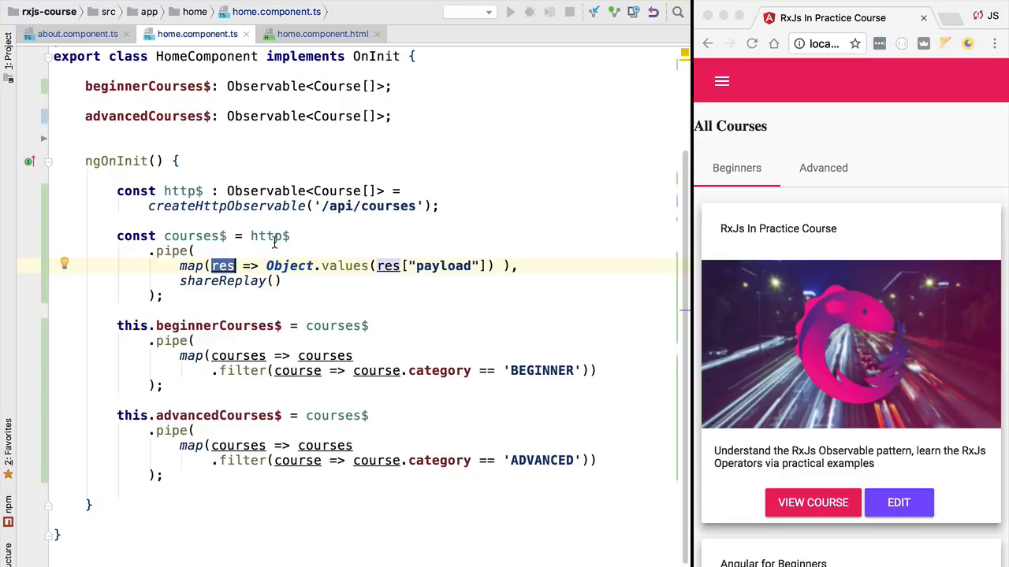
pyautogui.doubleClick(270, 237)
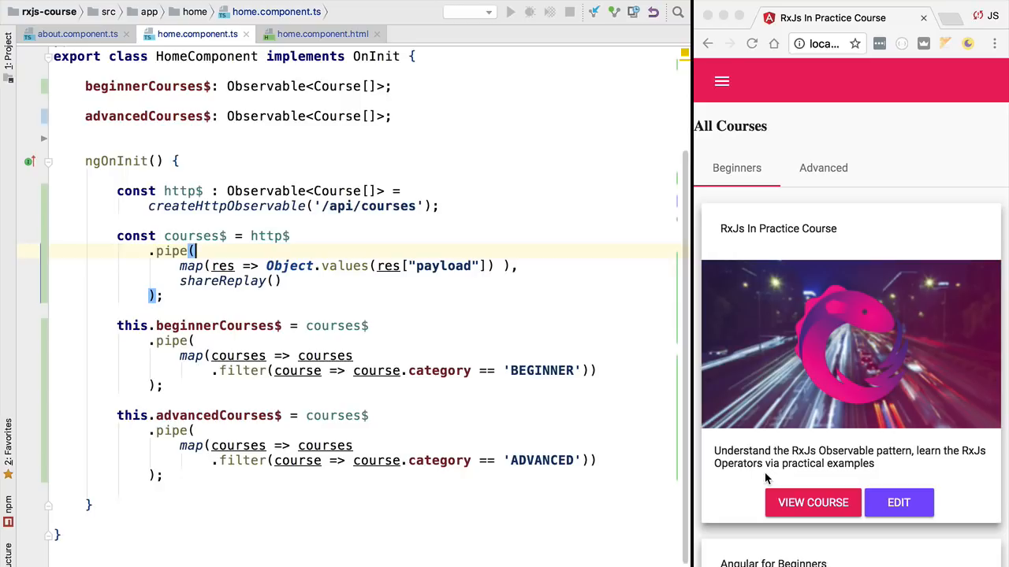
pyautogui.moveTo(709, 428)
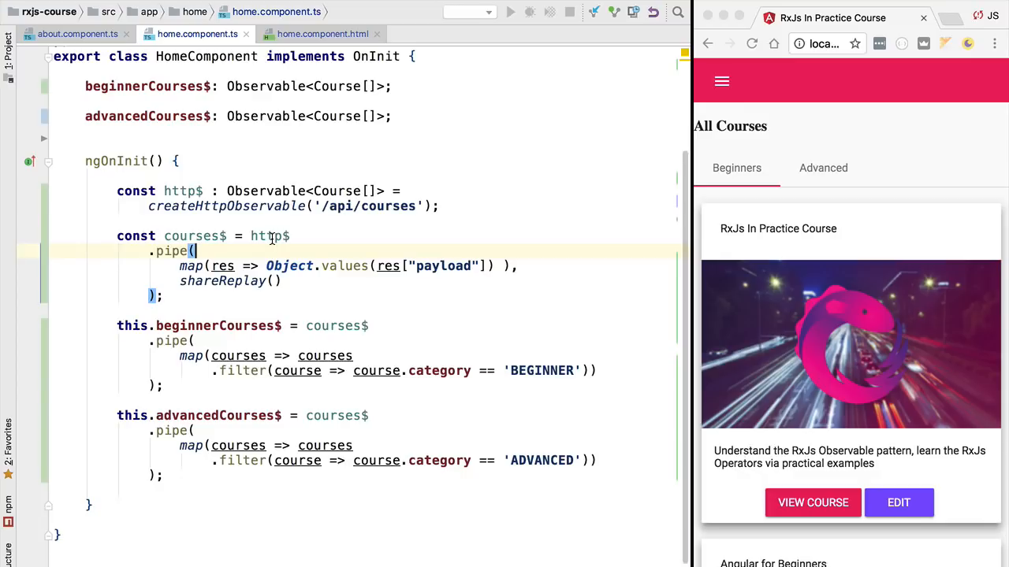
# Add tap(() => console.log("HTTP request executed")) as the first operator of the courses$ pipe.
pyautogui.write('tap(),')
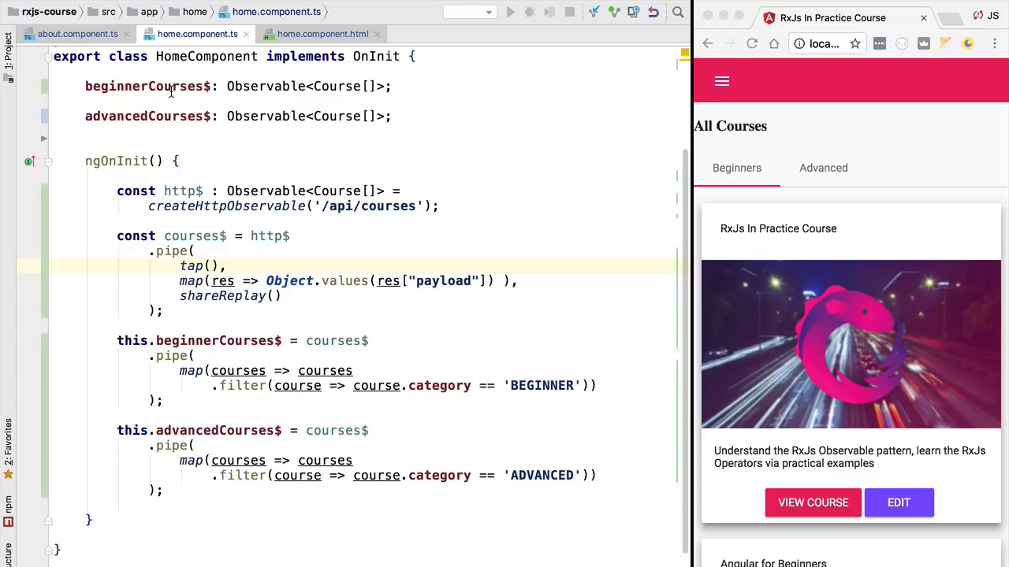
pyautogui.write('() =>')
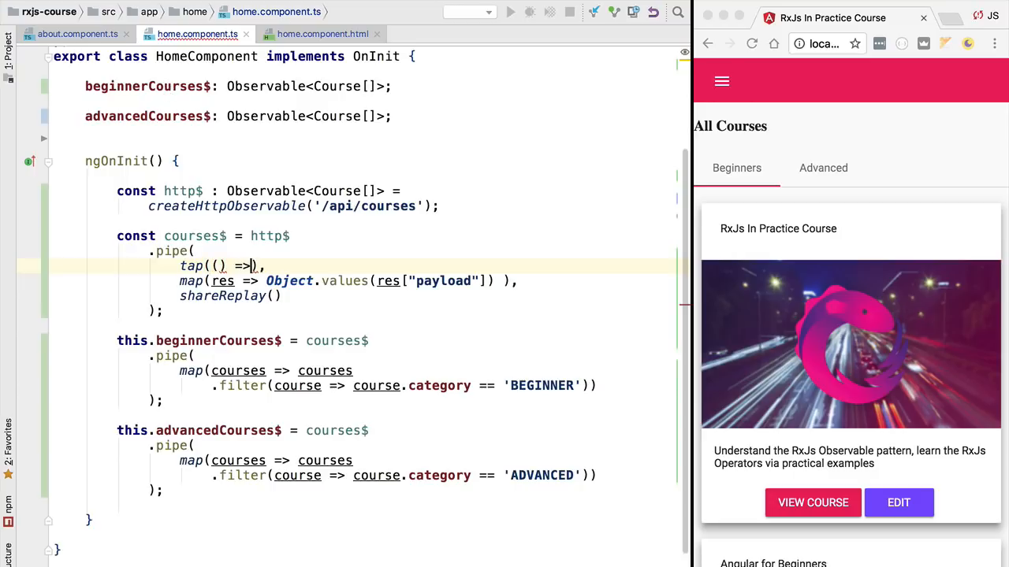
pyautogui.write('console.')
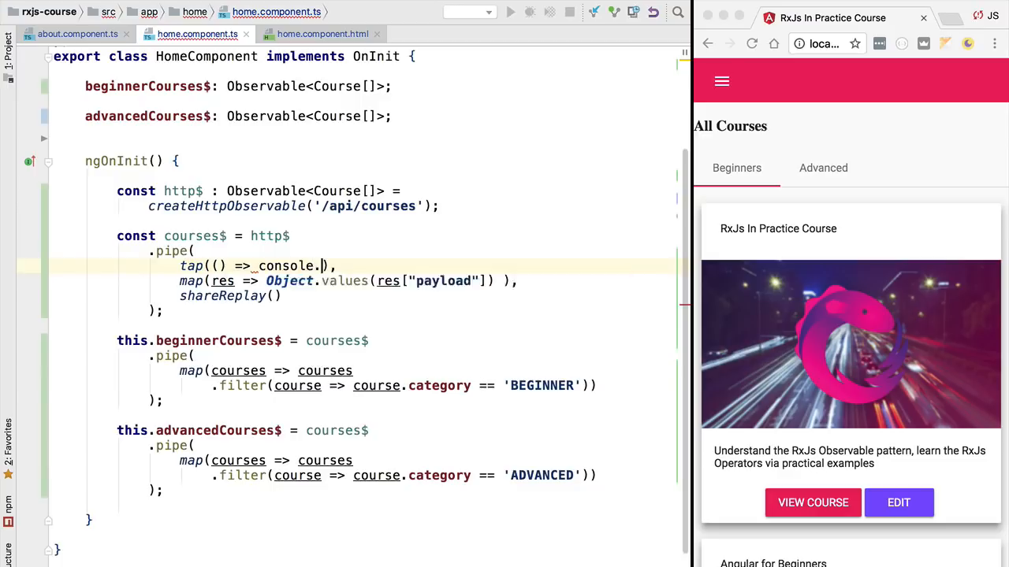
pyautogui.write('log(')
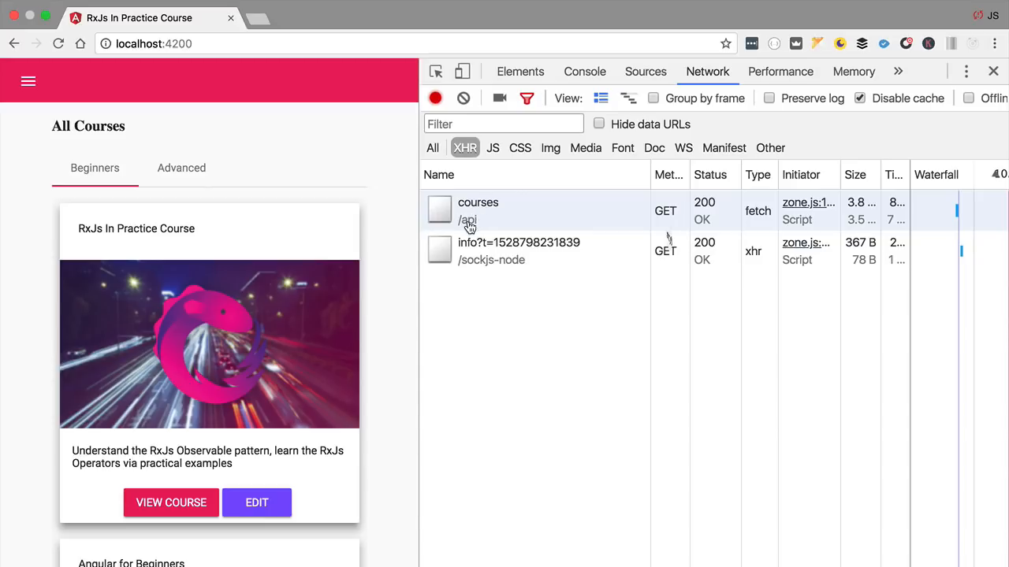
pyautogui.moveTo(585, 71)
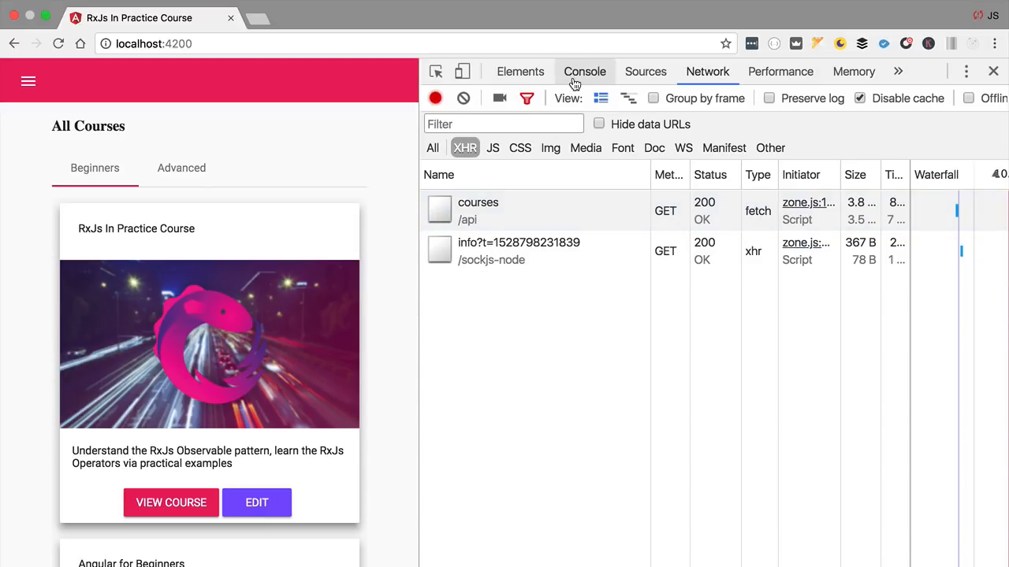
# Show the Chrome console with the single "HTTP request executed" log message.
pyautogui.click(585, 71)
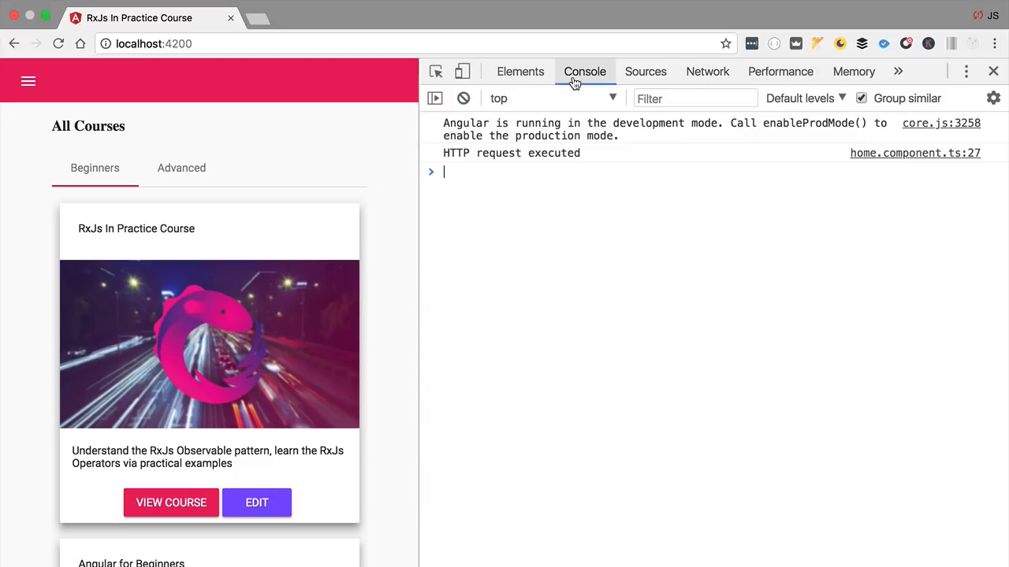
pyautogui.doubleClick(499, 152)
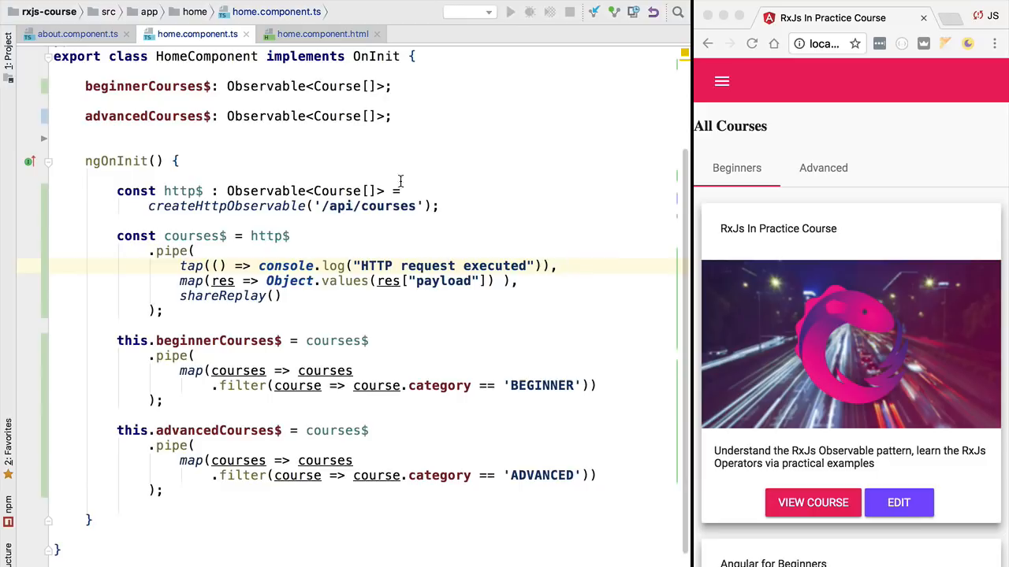
# Add a direct courses$.subscribe(); call below the courses$ pipe in ngOnInit.
pyautogui.doubleClick(269, 237)
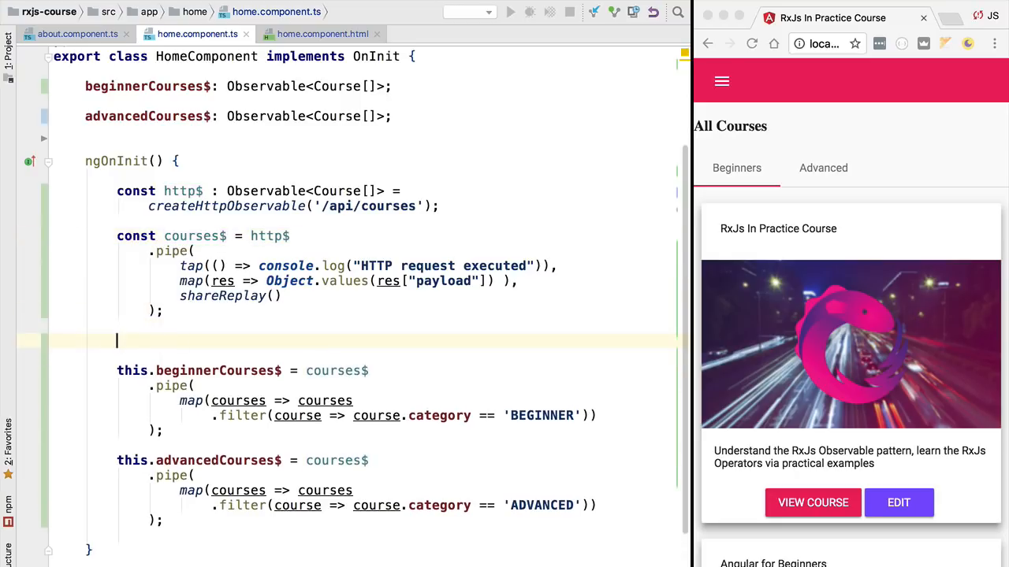
pyautogui.write('courses$.subscribe(')
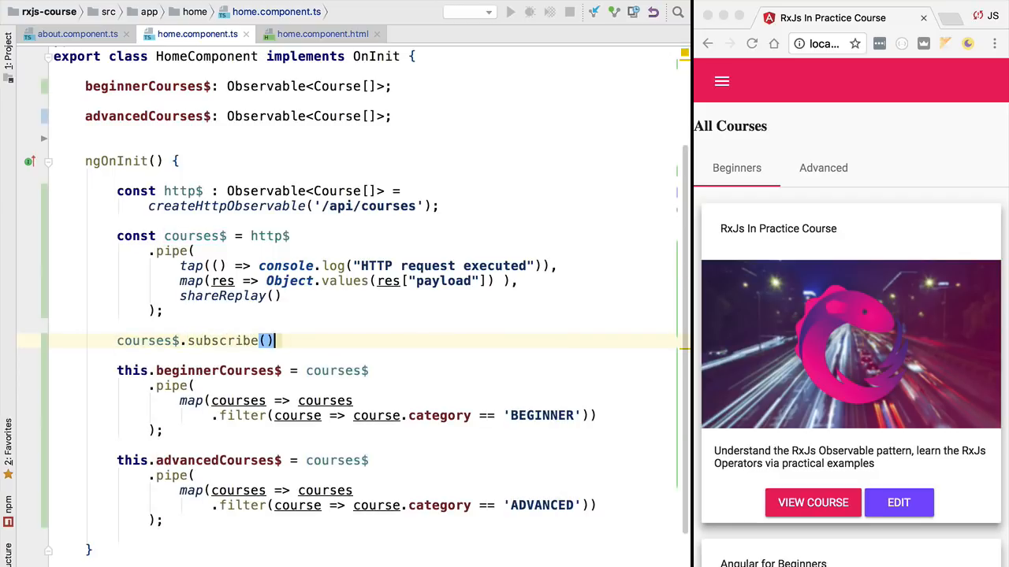
pyautogui.write(';')
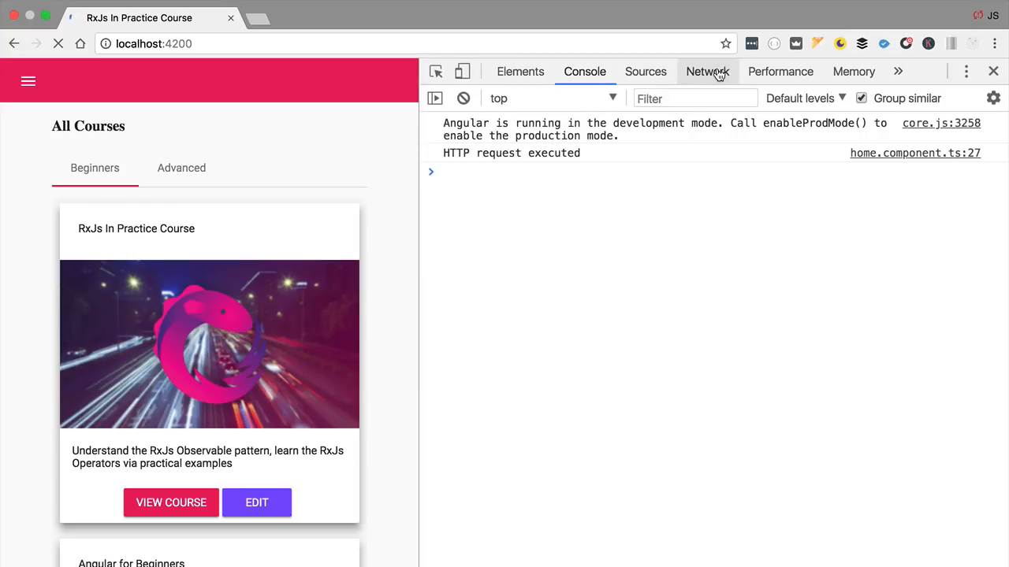
# Show the Network requests list in Chrome DevTools after reloading.
pyautogui.click(706, 71)
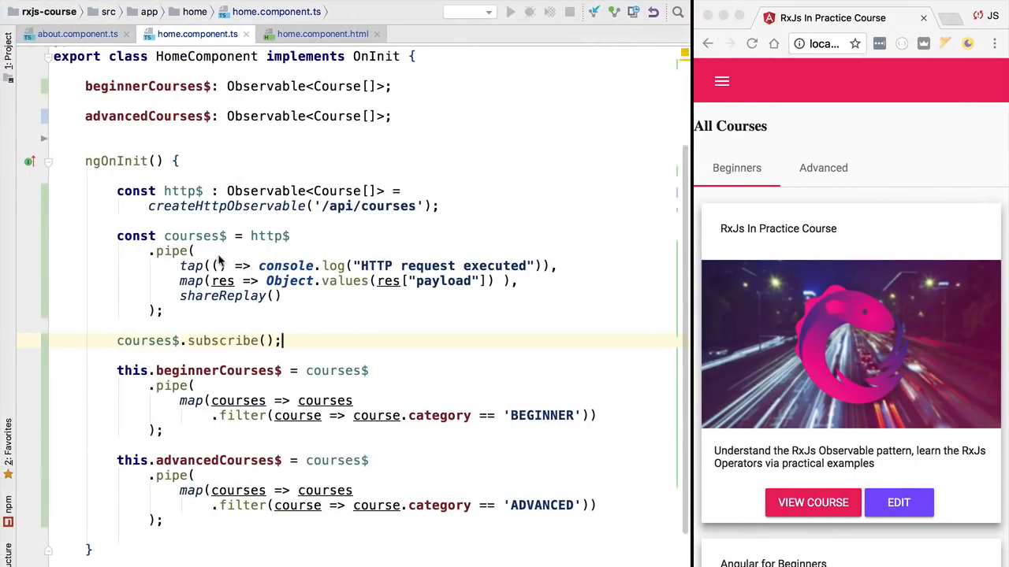
pyautogui.doubleClick(222, 296)
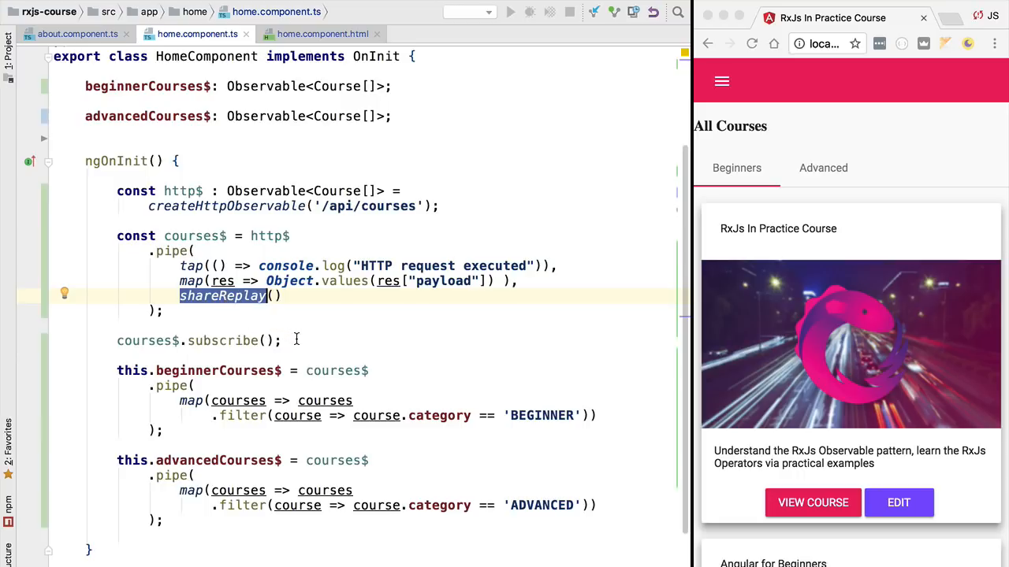
pyautogui.moveTo(296, 340)
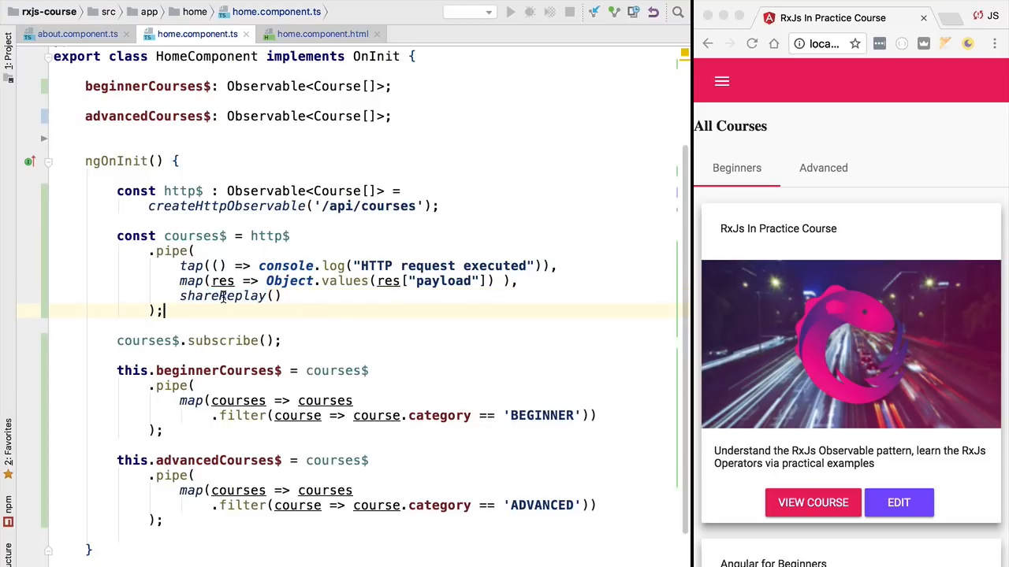
pyautogui.doubleClick(224, 296)
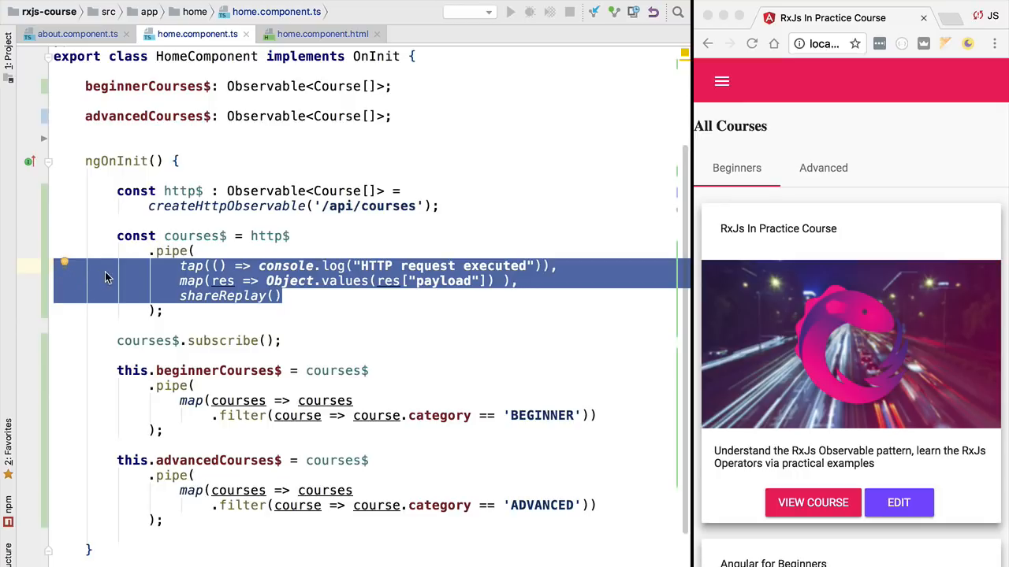
pyautogui.click(196, 251)
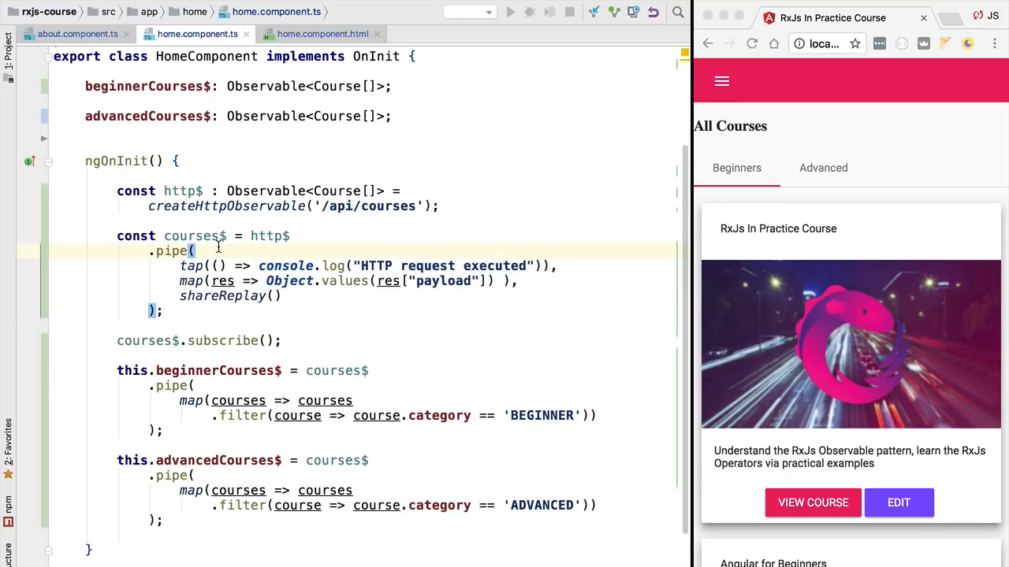